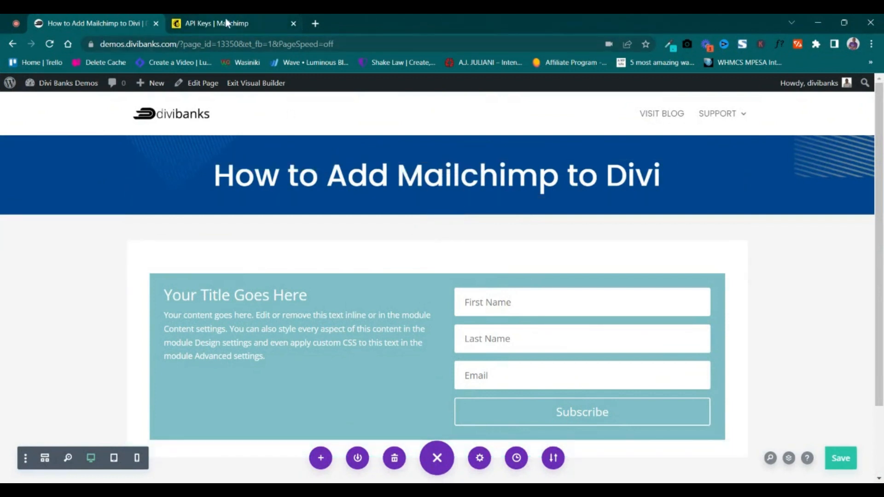
- Go to the Mailchimp tab, return Home via the logo and show the account overview
click(233, 23)
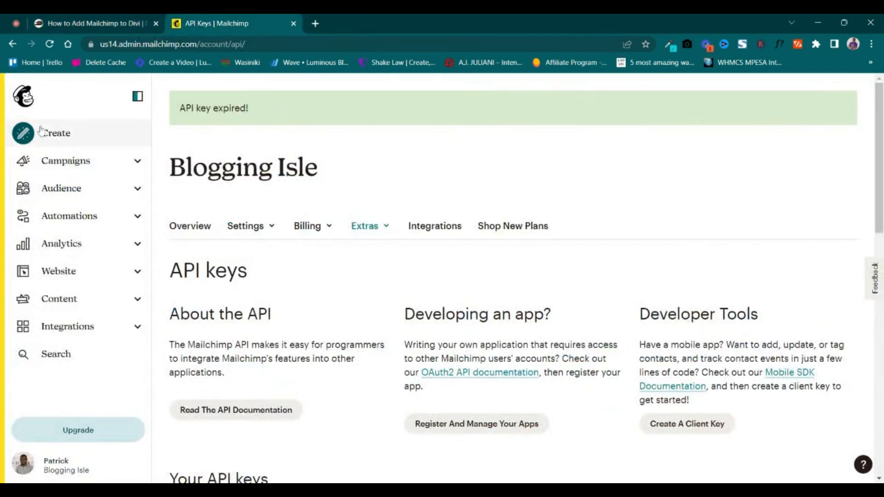
mouse_move(79, 118)
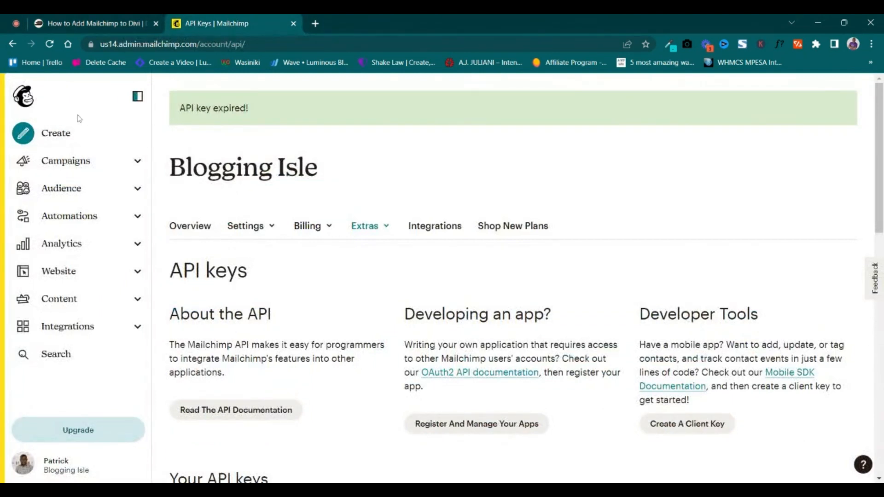
click(23, 96)
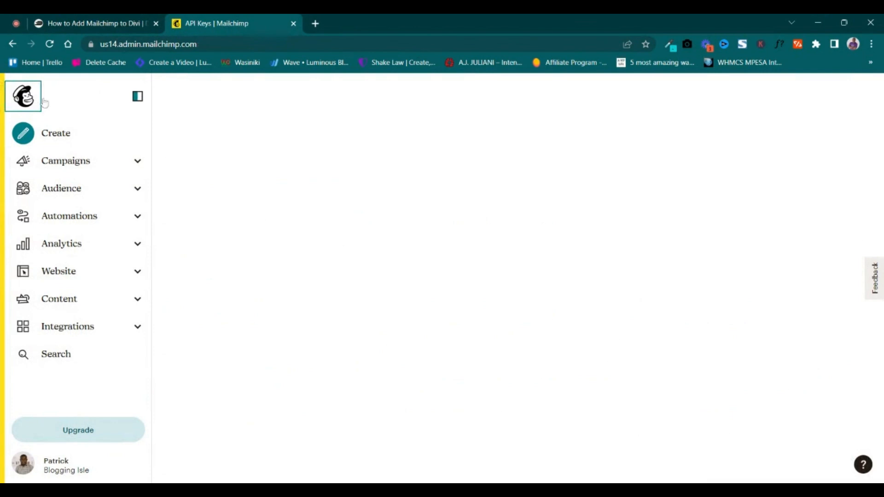
click(23, 95)
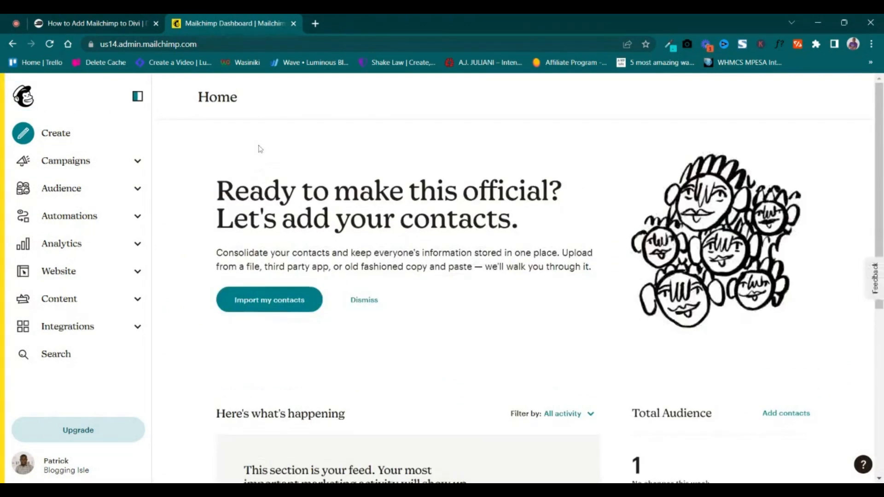
scroll(down, 3)
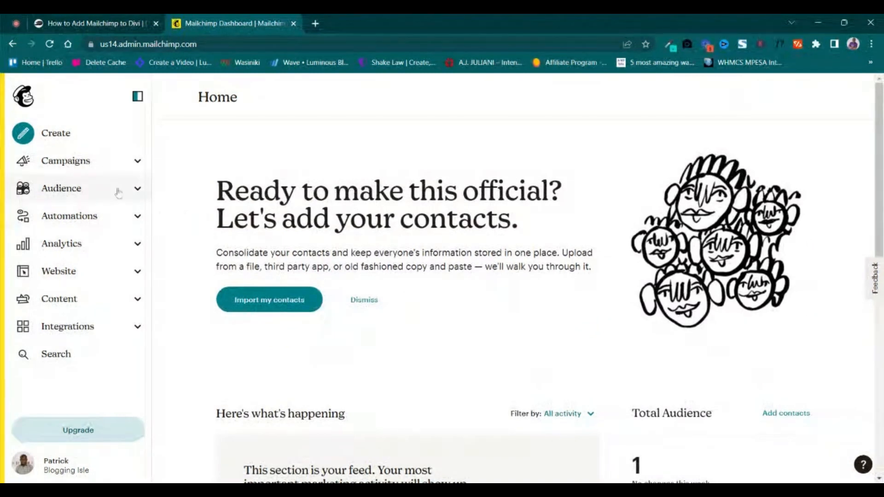
mouse_move(166, 214)
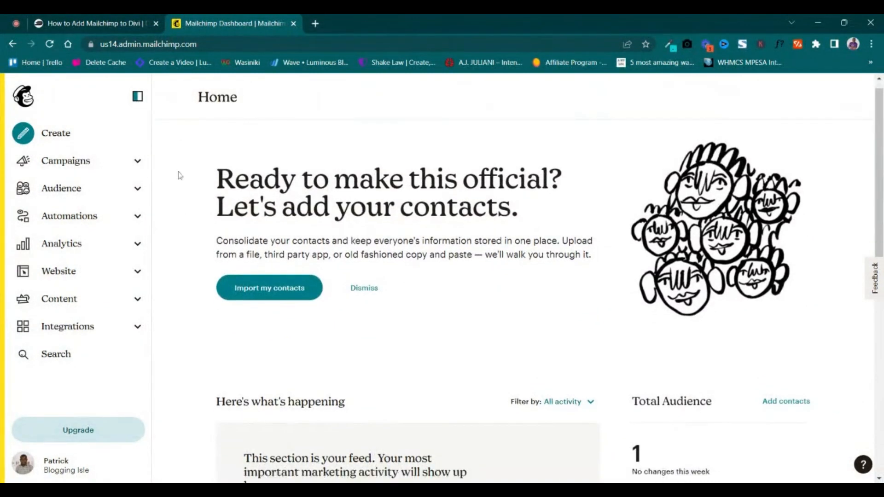
scroll(down, 3)
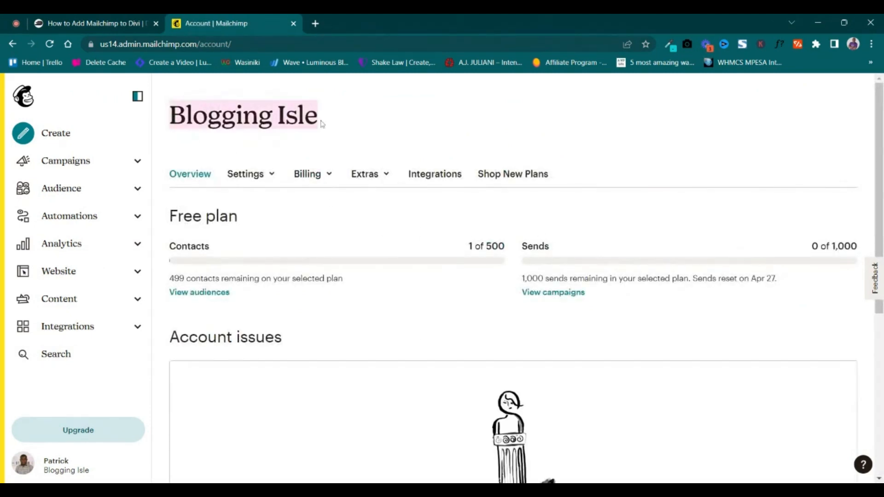
- Reach Extras > API keys and start creating a new key under Your API keys
scroll(down, 3)
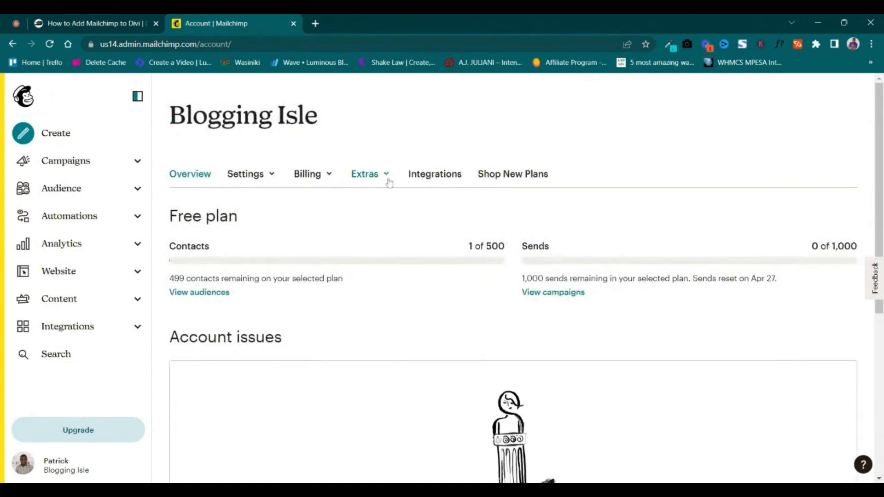
click(365, 174)
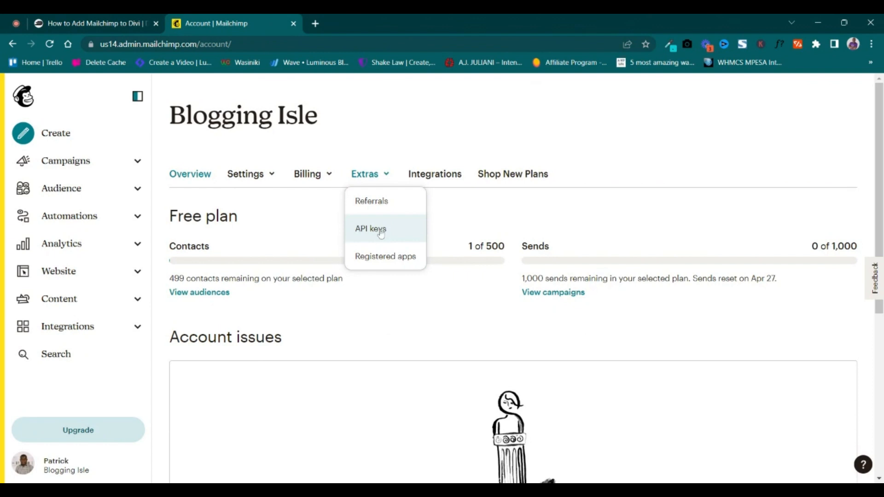
click(370, 228)
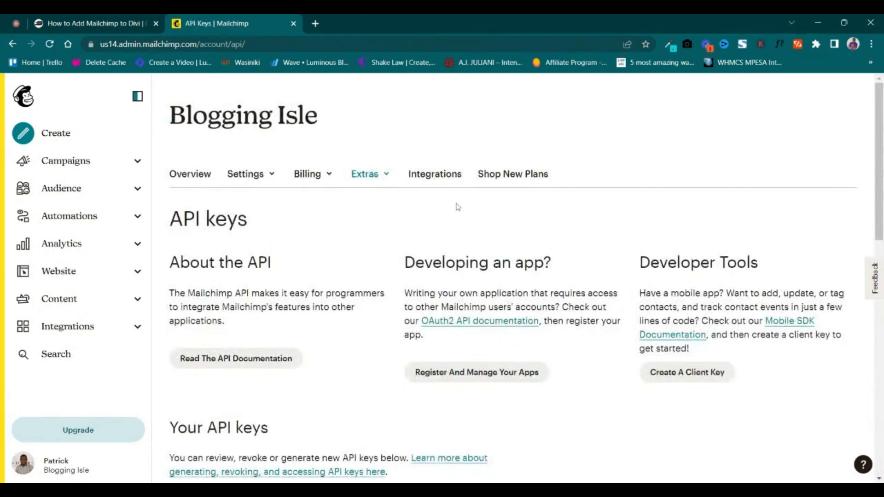
scroll(down, 3)
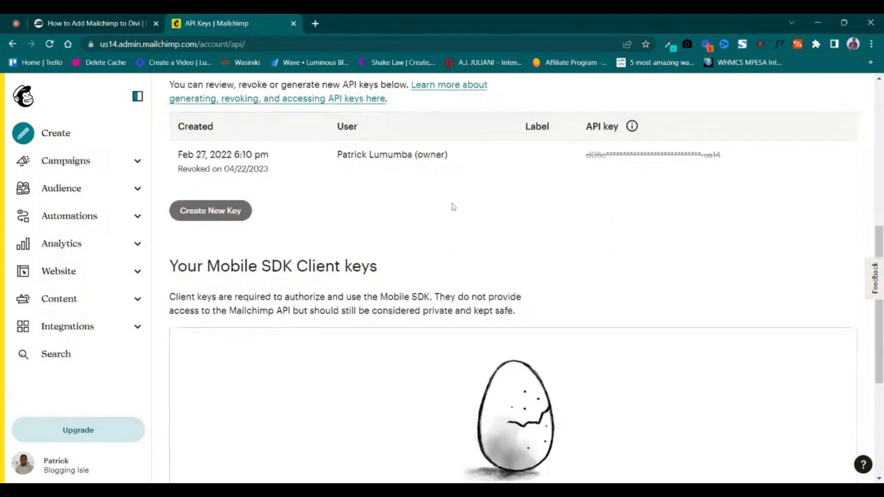
scroll(up, 3)
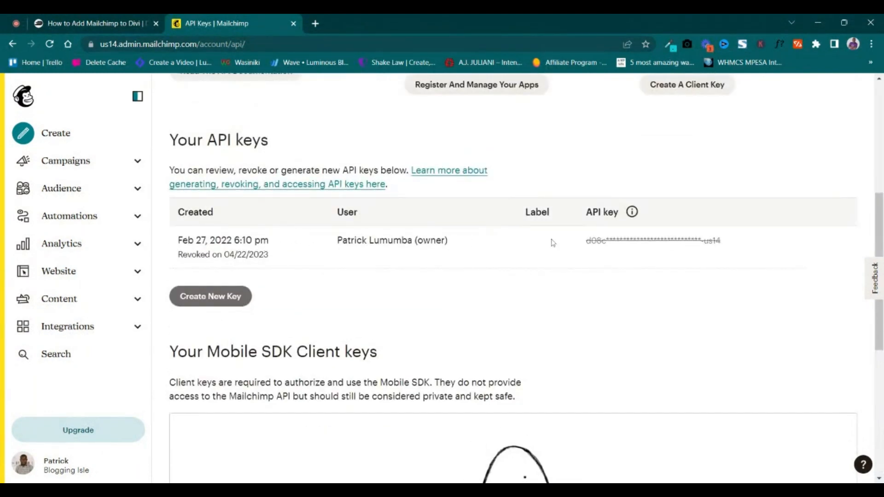
mouse_move(297, 248)
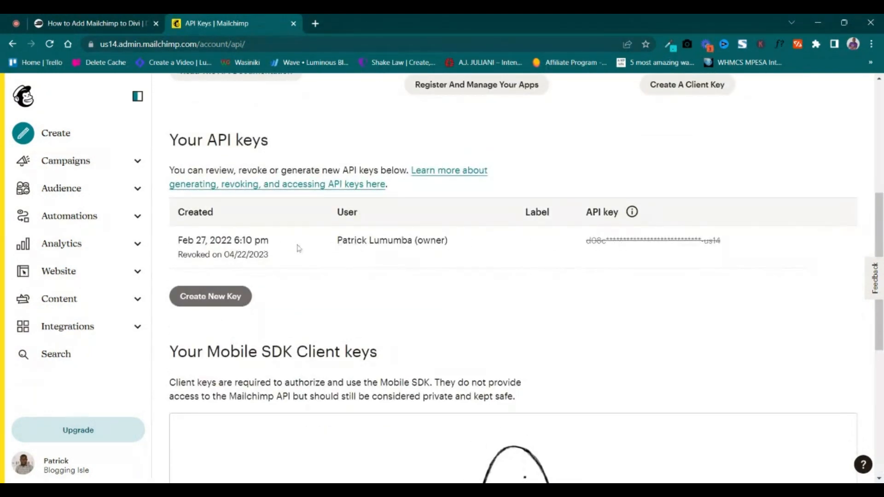
click(210, 296)
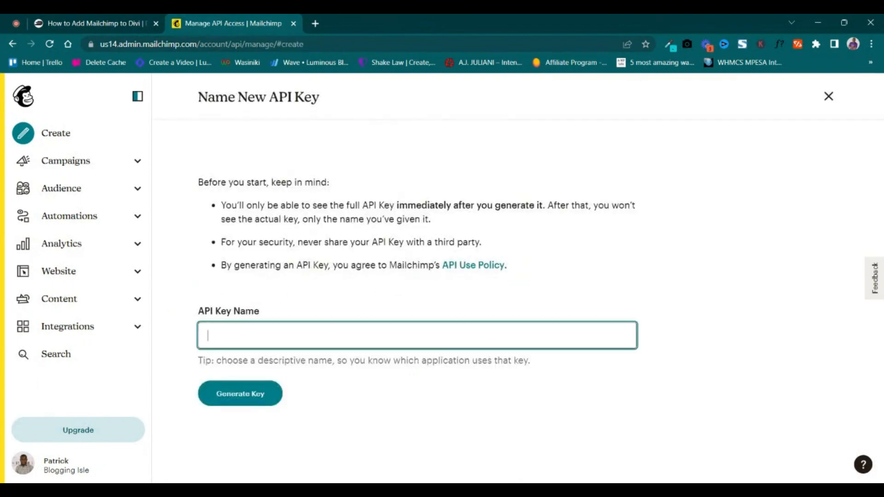
- Name the key 'Divi Banks', generate it, copy it to the clipboard and finish
text(D)
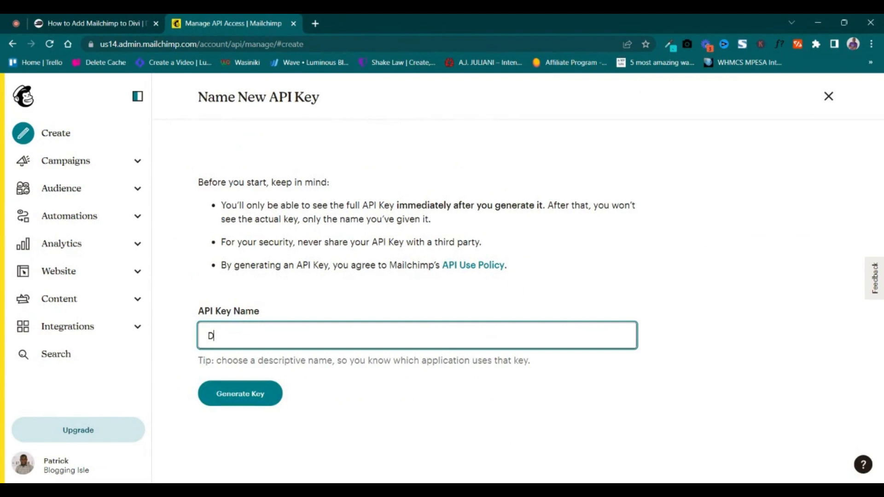
text(ivi Banks Demo)
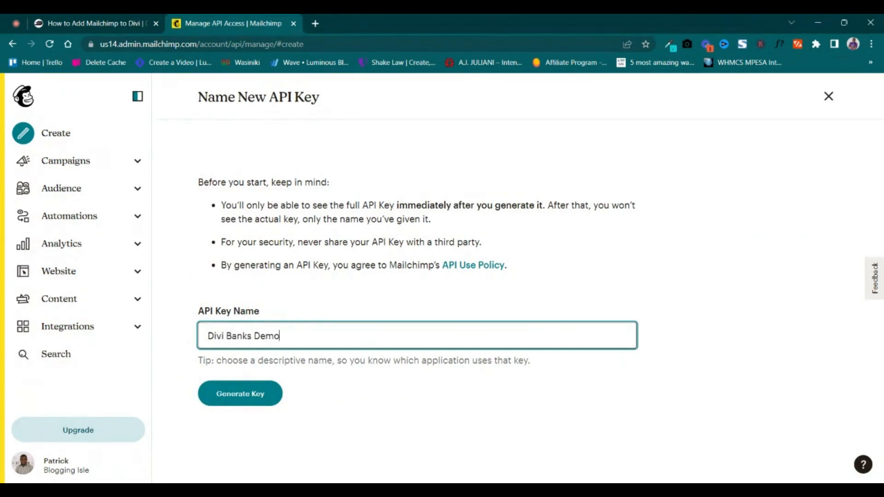
text(s)
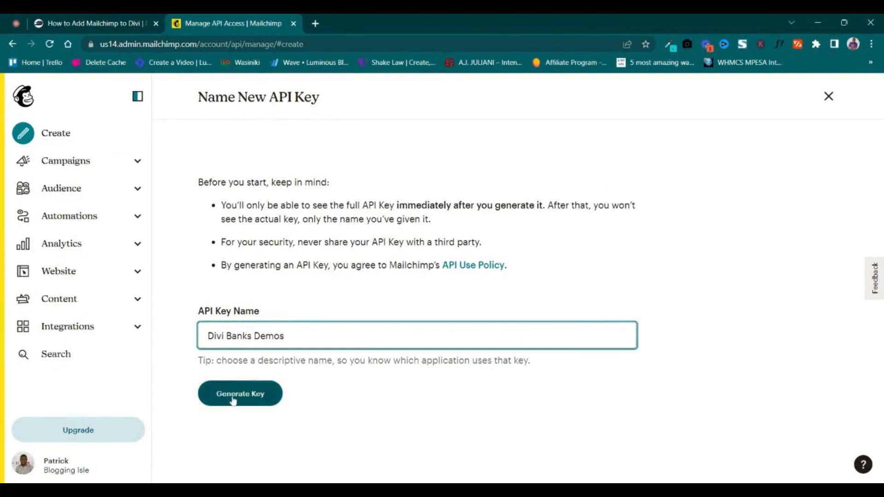
click(239, 393)
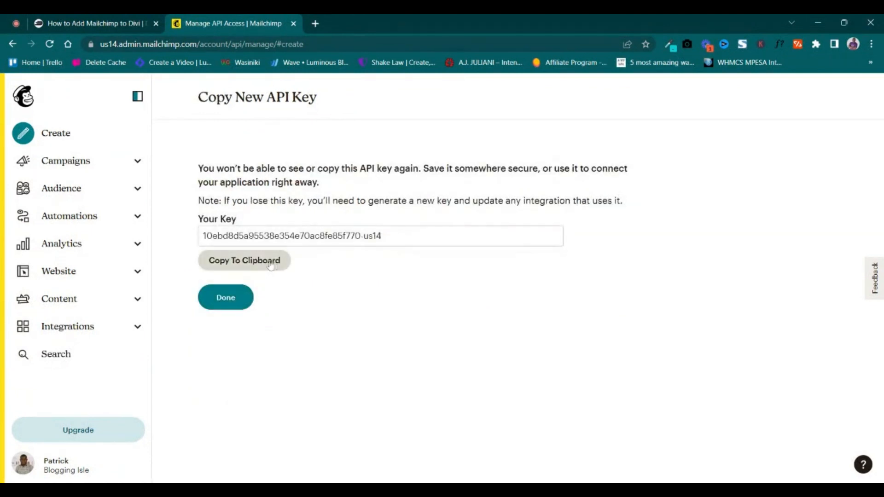
click(244, 260)
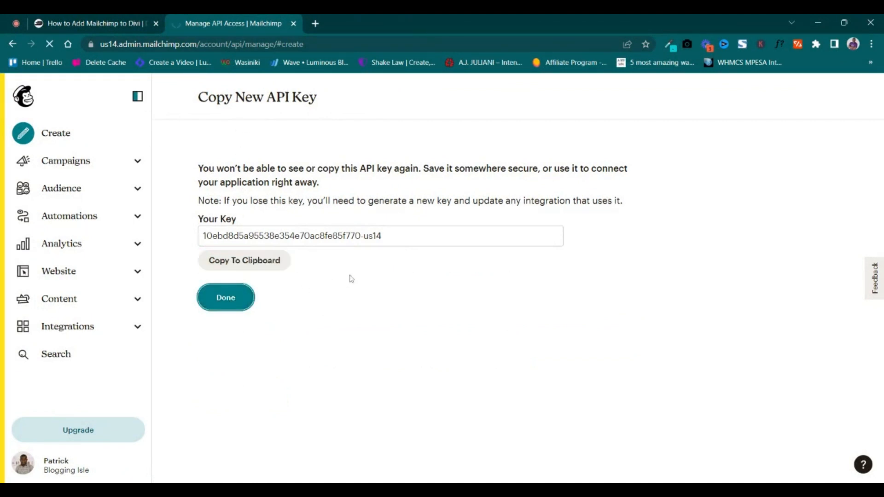
click(225, 298)
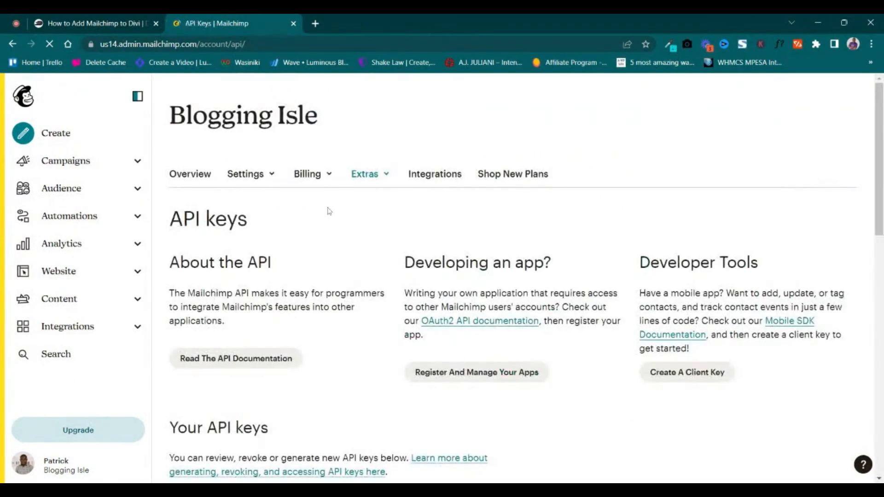
- Back in Divi, show the Email Optin module's settings at the Email Account section
click(90, 23)
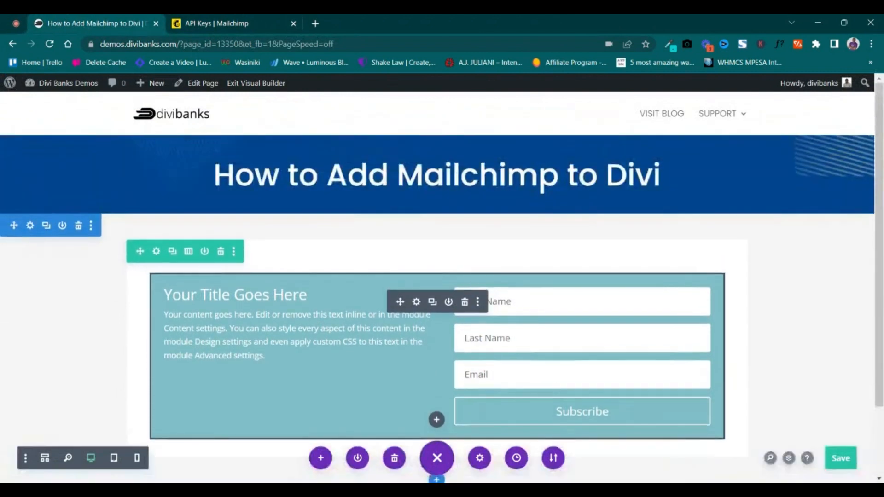
scroll(down, 3)
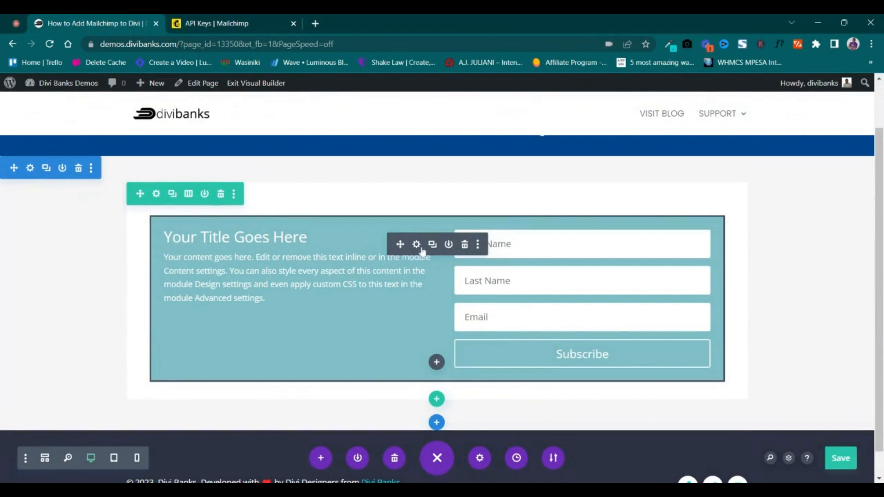
click(416, 244)
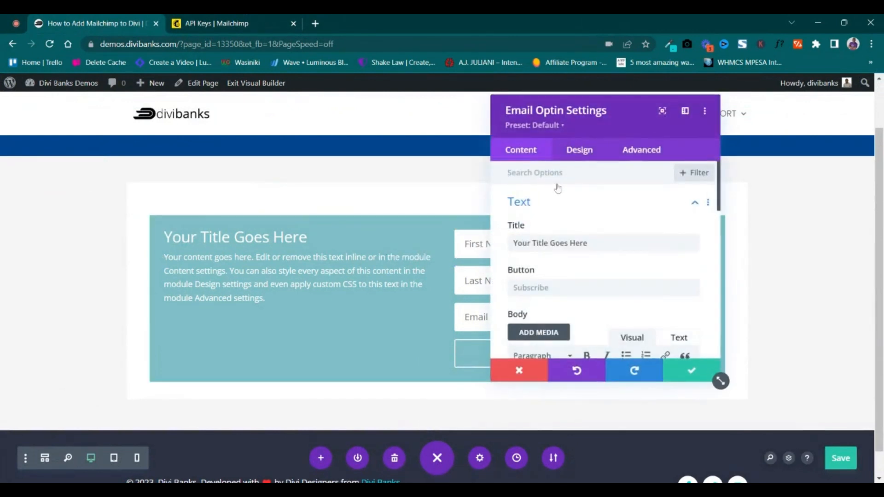
scroll(down, 3)
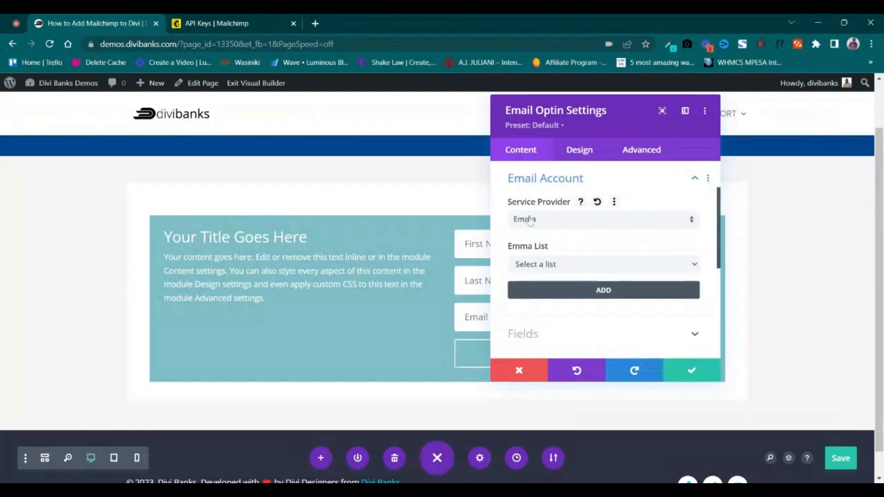
- Add a new MailChimp account named 'Blogging Isle', leaving the API key still empty
click(603, 219)
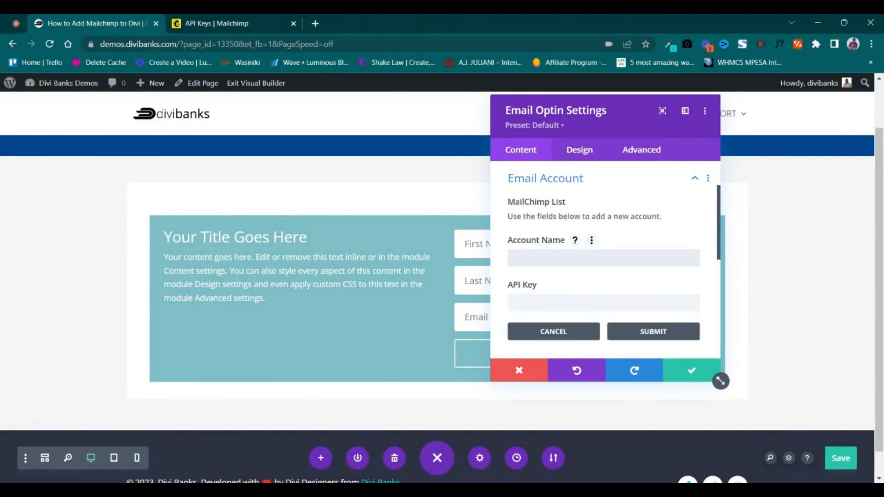
text(Blogging I)
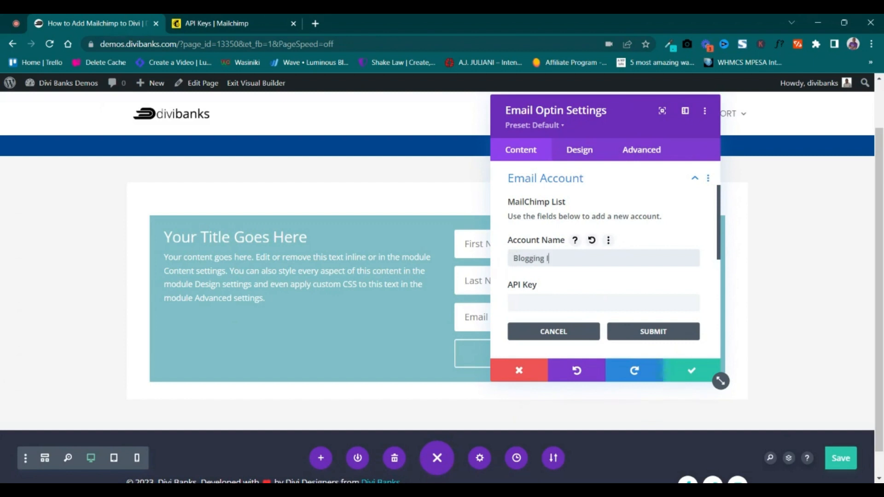
text(sle)
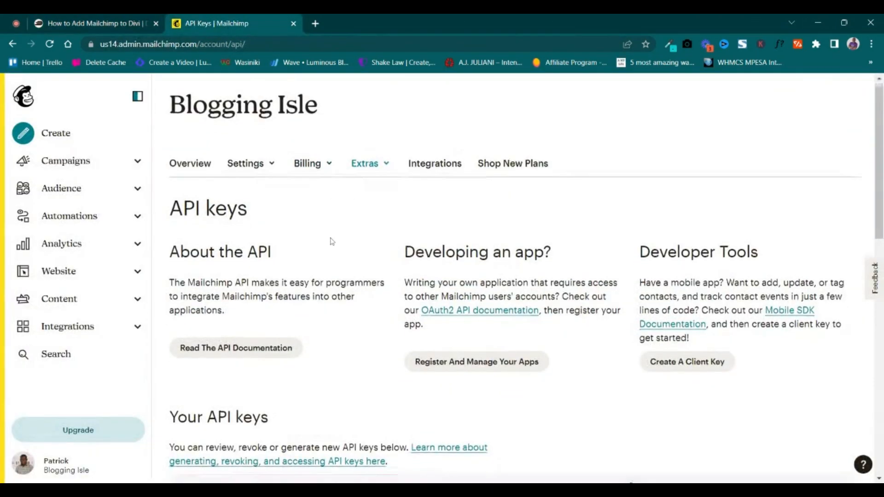
scroll(down, 3)
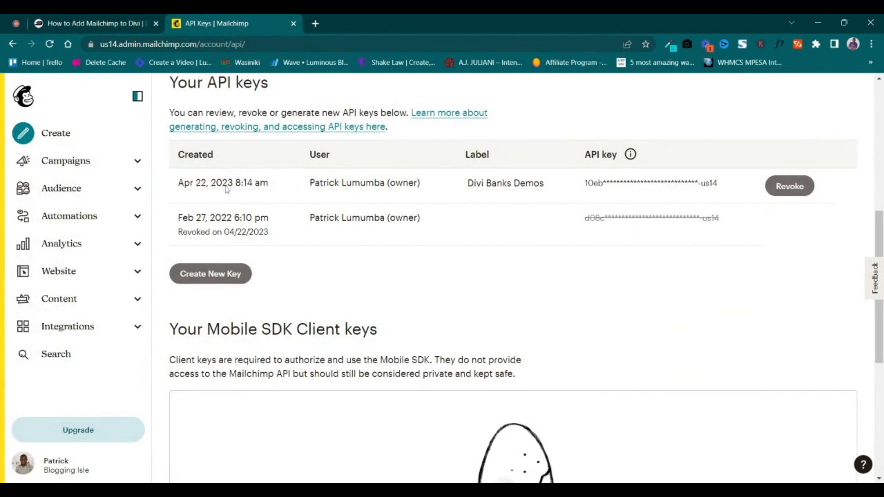
scroll(up, 3)
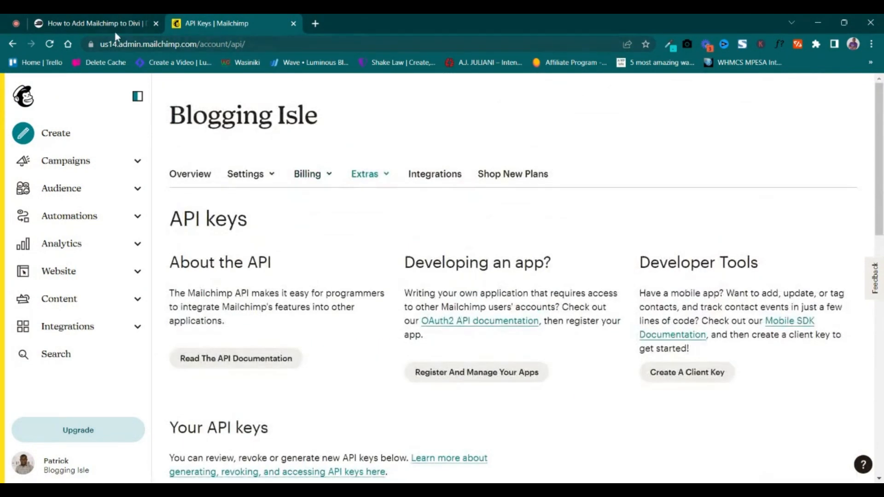
click(95, 23)
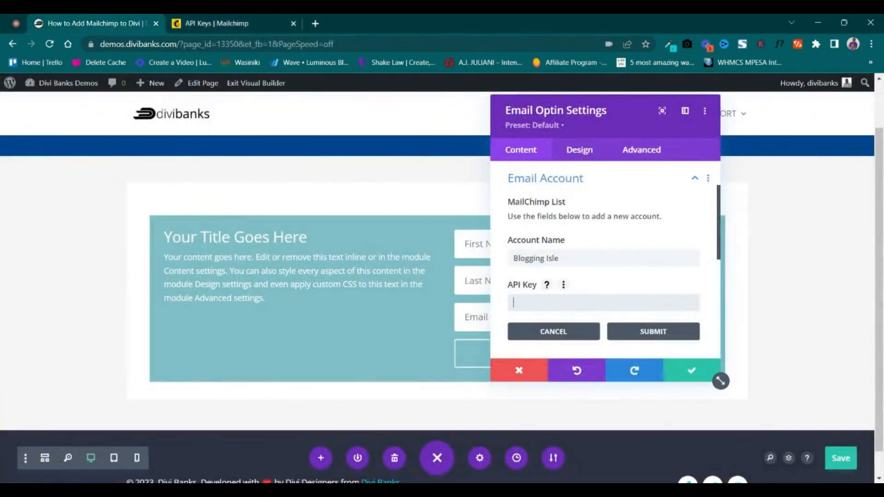
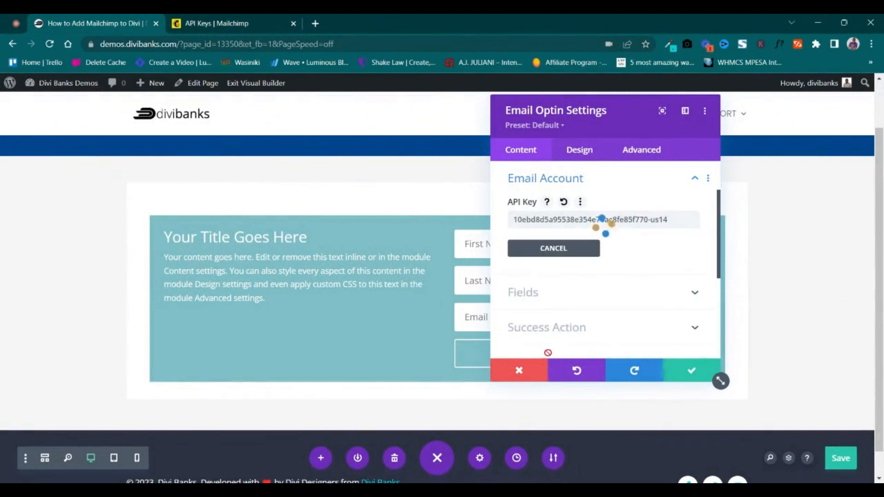
- Submit the pasted API key (…-us14), pick the Blogging Isle list and save the settings
click(554, 248)
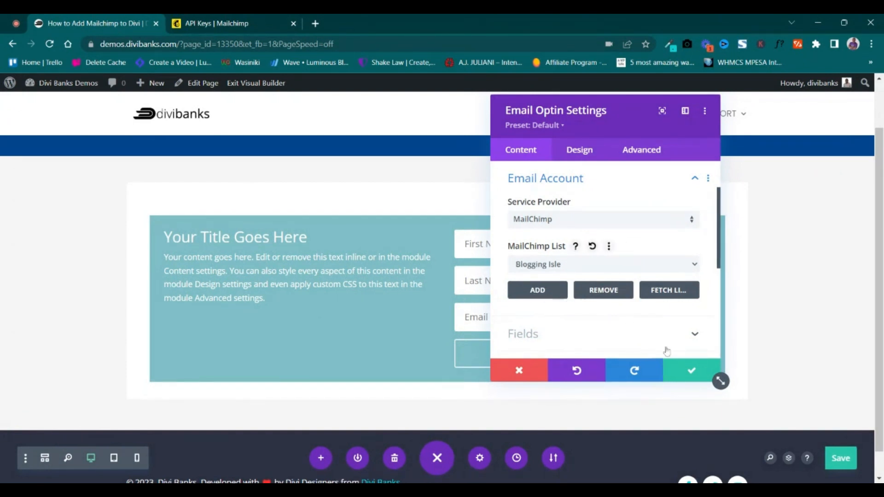
click(690, 370)
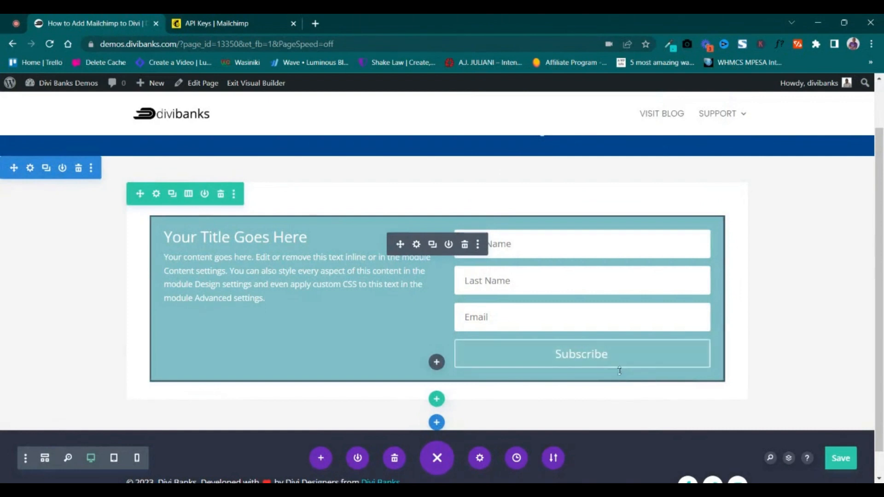